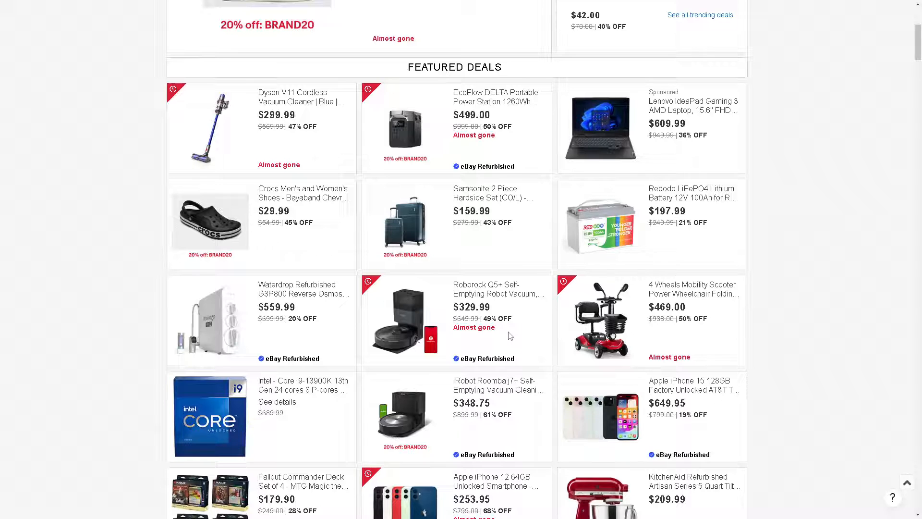
Follow the account link on the deals page to reach the eBay sign-in page.
scroll("down", 3)
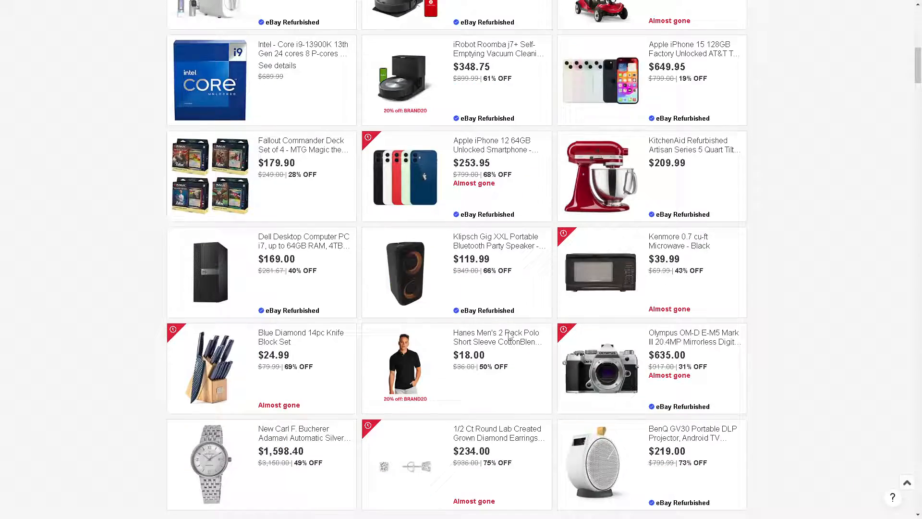
scroll("down", 3)
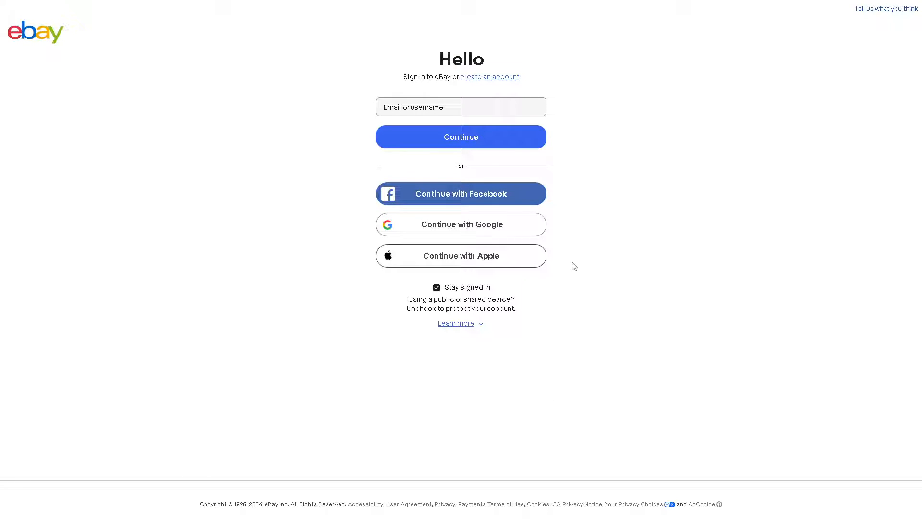
mouse_move(238, 293)
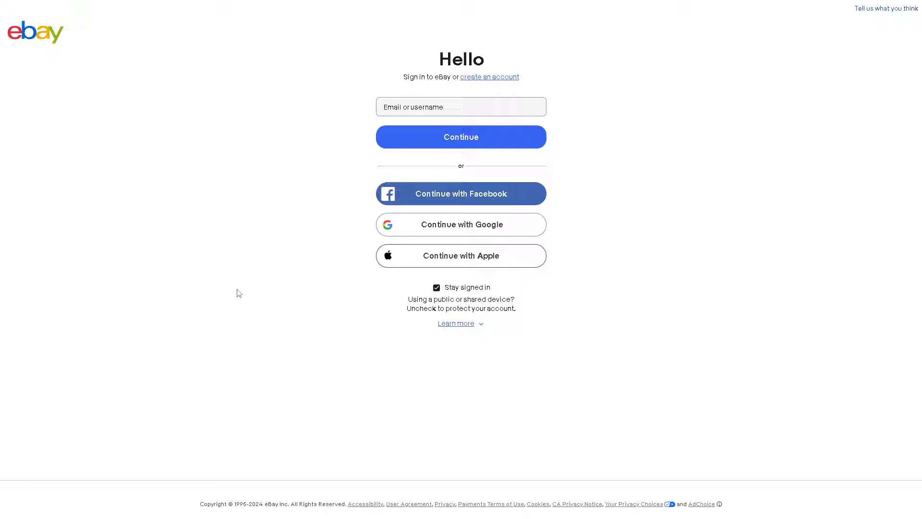
mouse_move(484, 84)
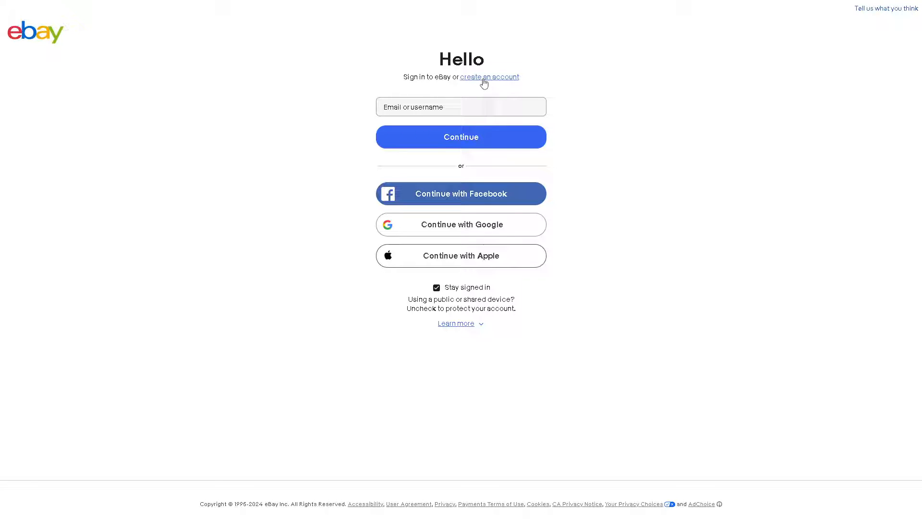
mouse_move(488, 77)
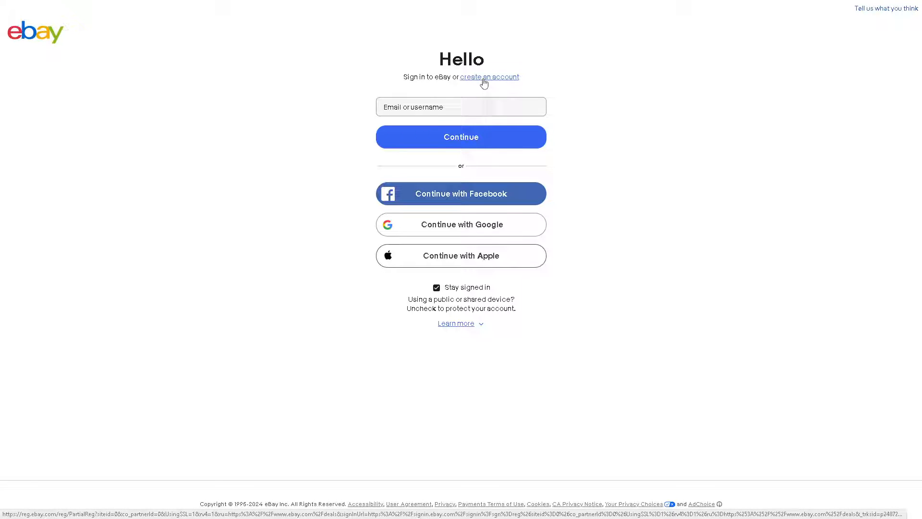
mouse_move(693, 206)
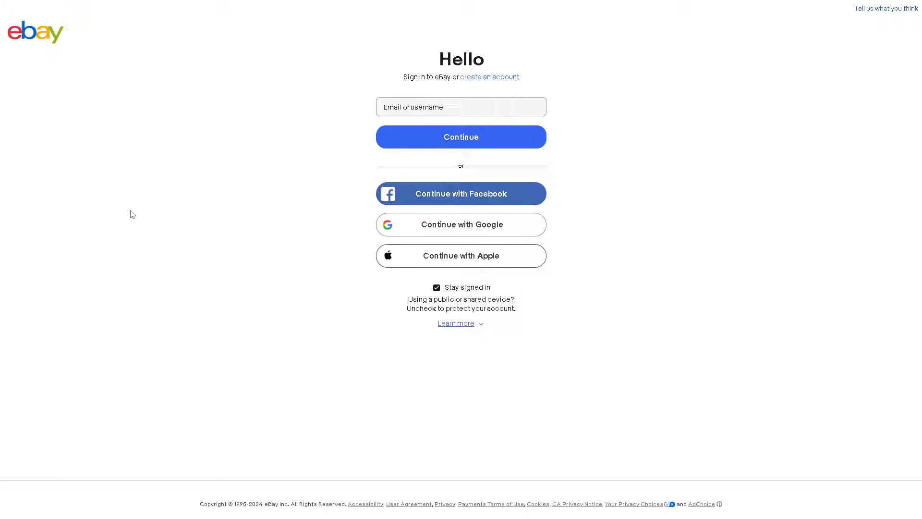
left_click(489, 77)
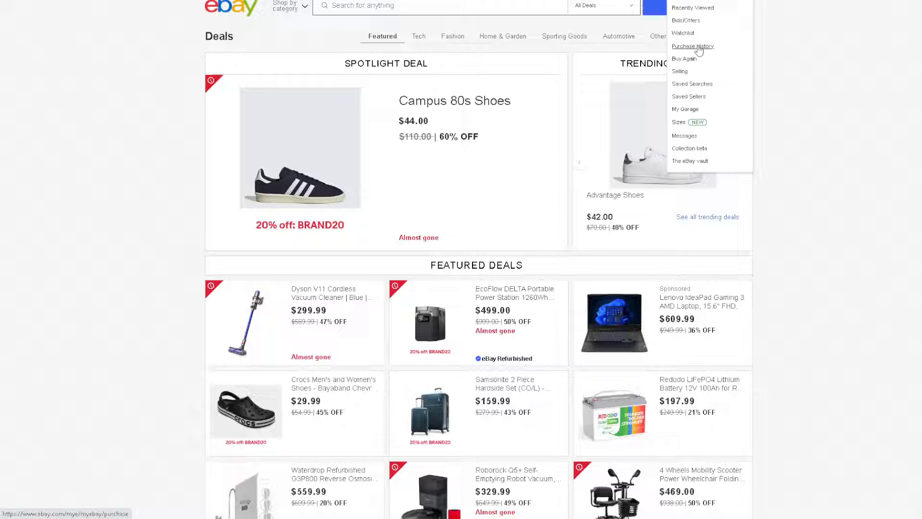
mouse_move(900, 56)
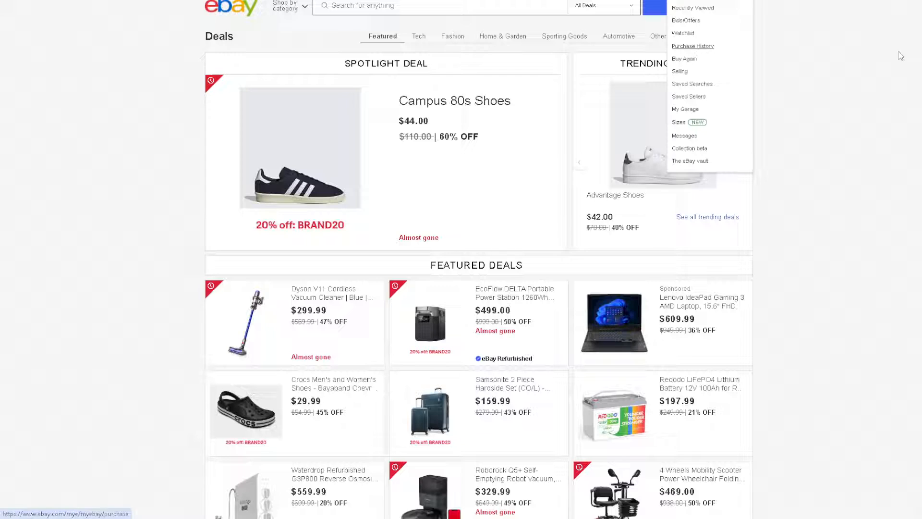
Go to Purchase History from the My eBay menu.
left_click(692, 47)
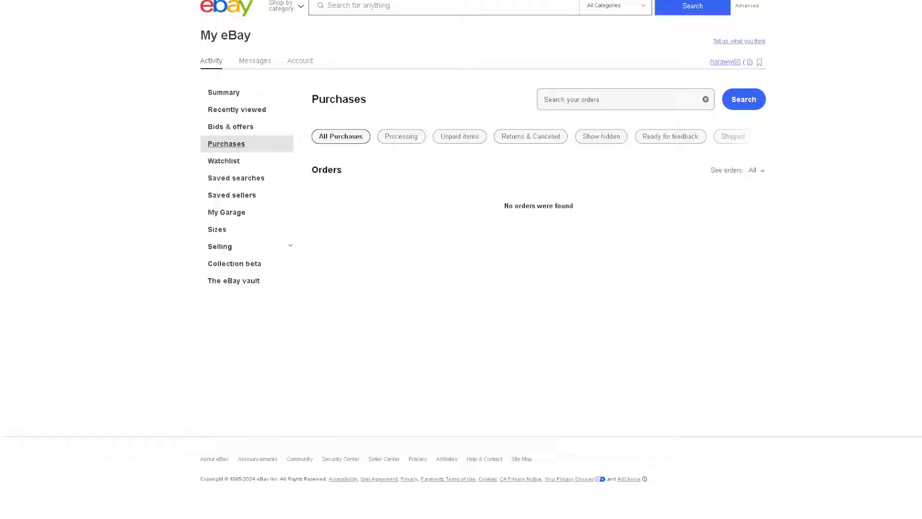
mouse_move(349, 177)
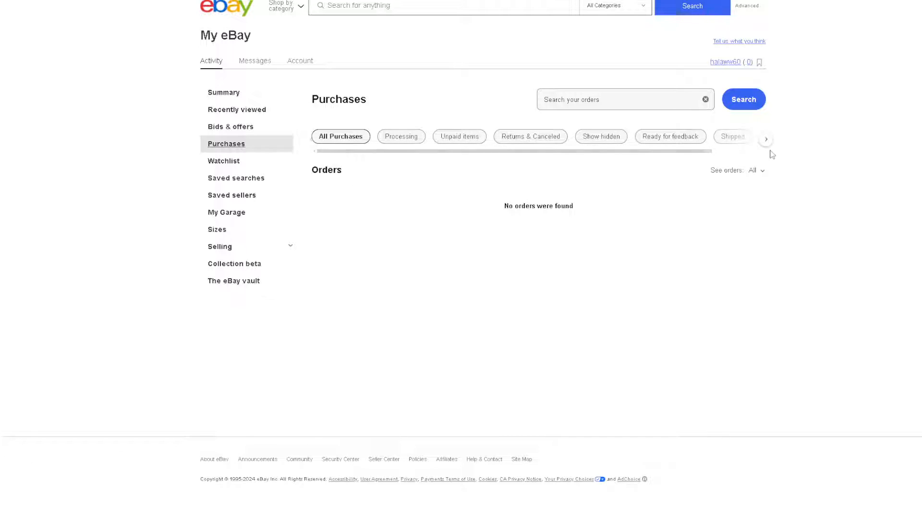
Reveal the remaining purchase filters, including Shipped and Payment Failed.
left_click(766, 138)
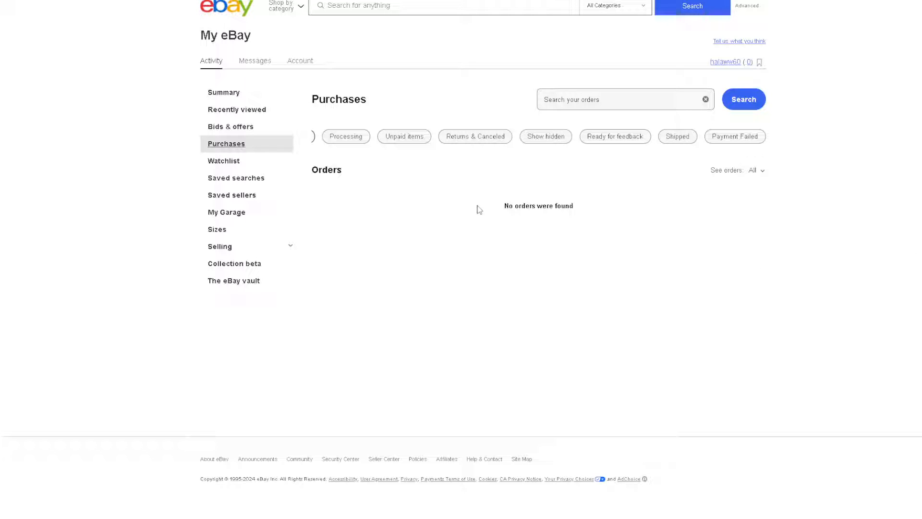
mouse_move(823, 208)
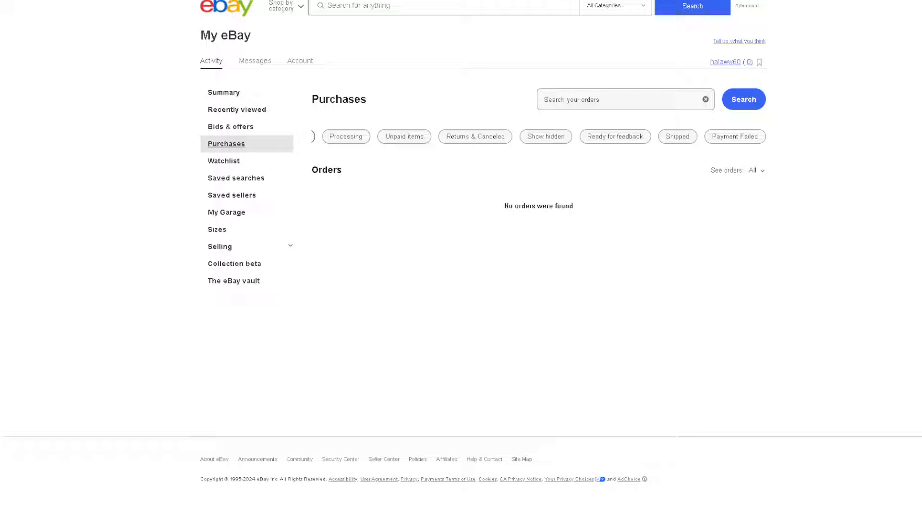
mouse_move(335, 195)
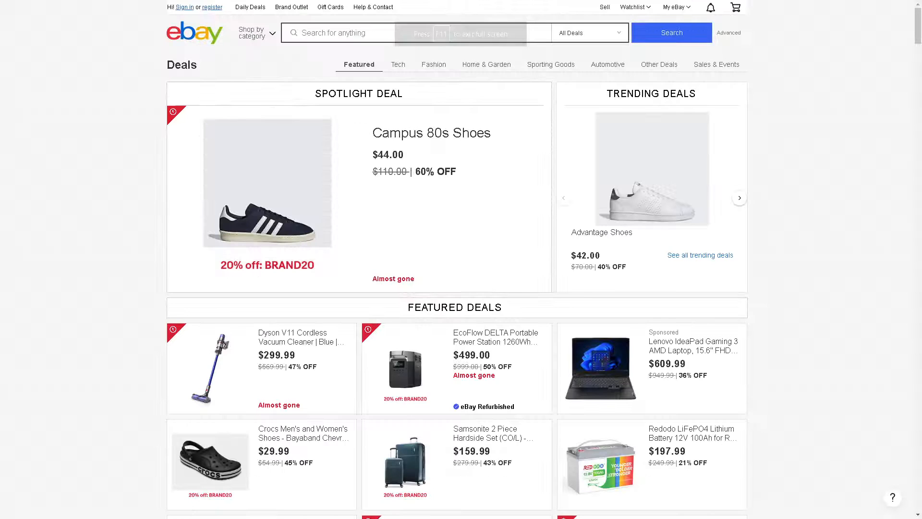
mouse_move(373, 7)
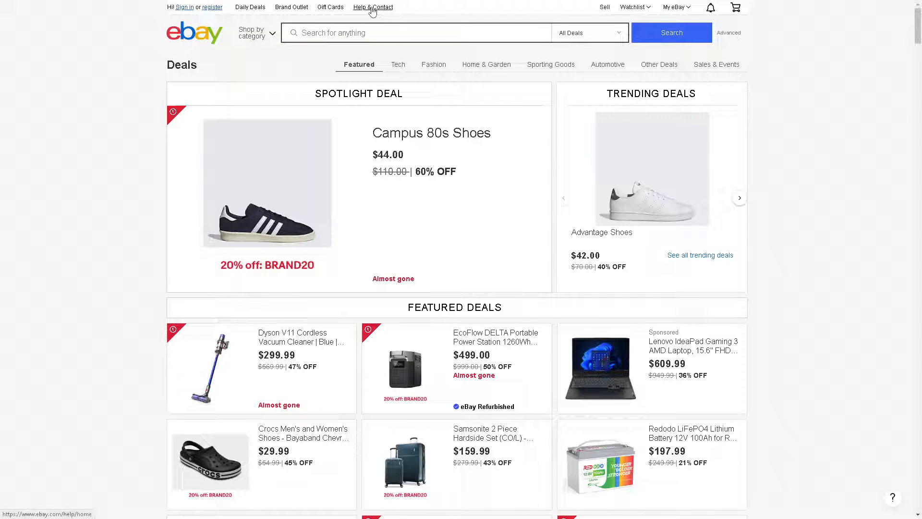
Go to Help & Contact to reach eBay's Customer Service page.
left_click(372, 7)
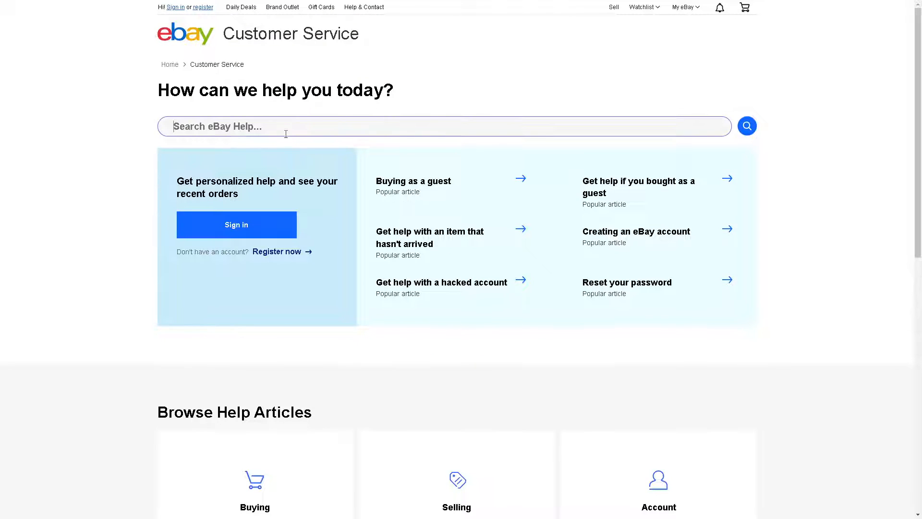
Search eBay Help for 'PUR' and open the 'Your purchase history' article.
type("PURCHASE")
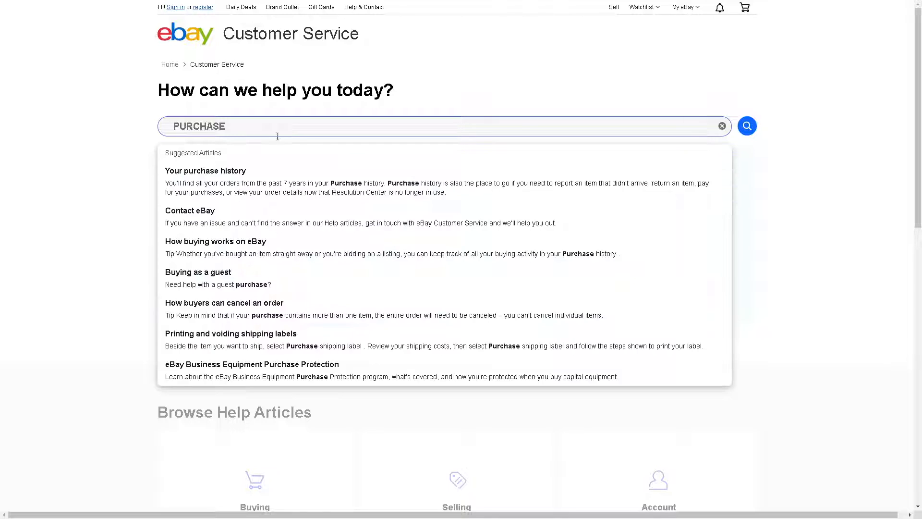
left_click(206, 171)
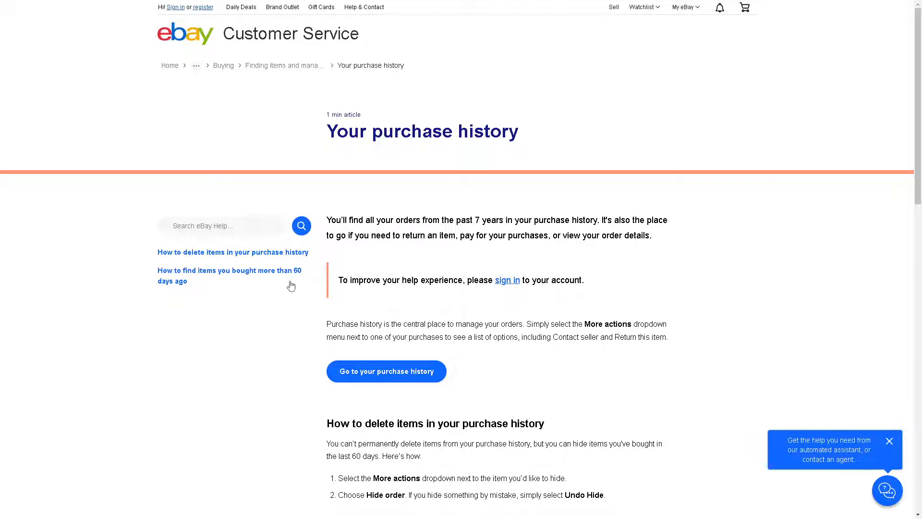
scroll("down", 3)
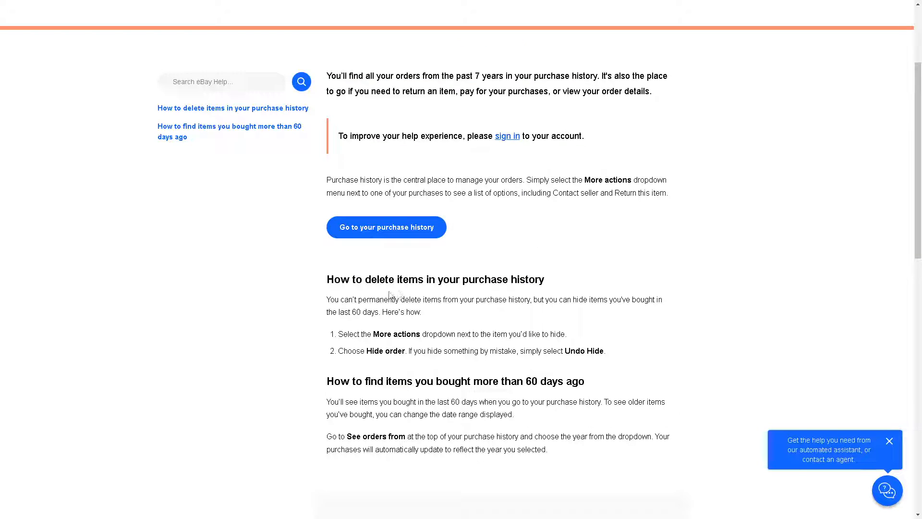